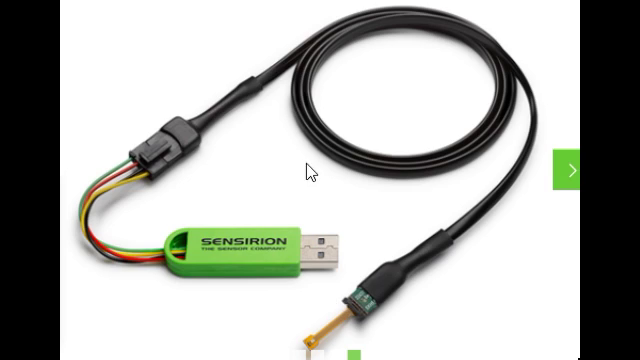
mouse_move(342, 210)
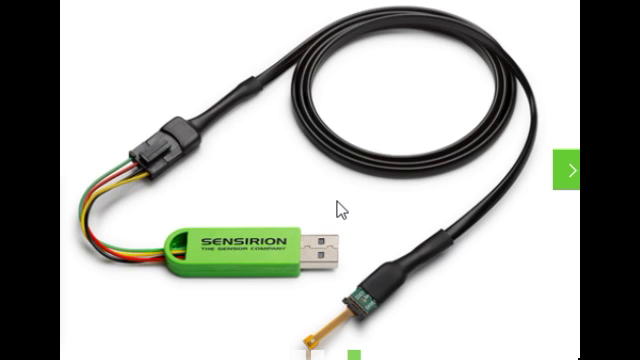